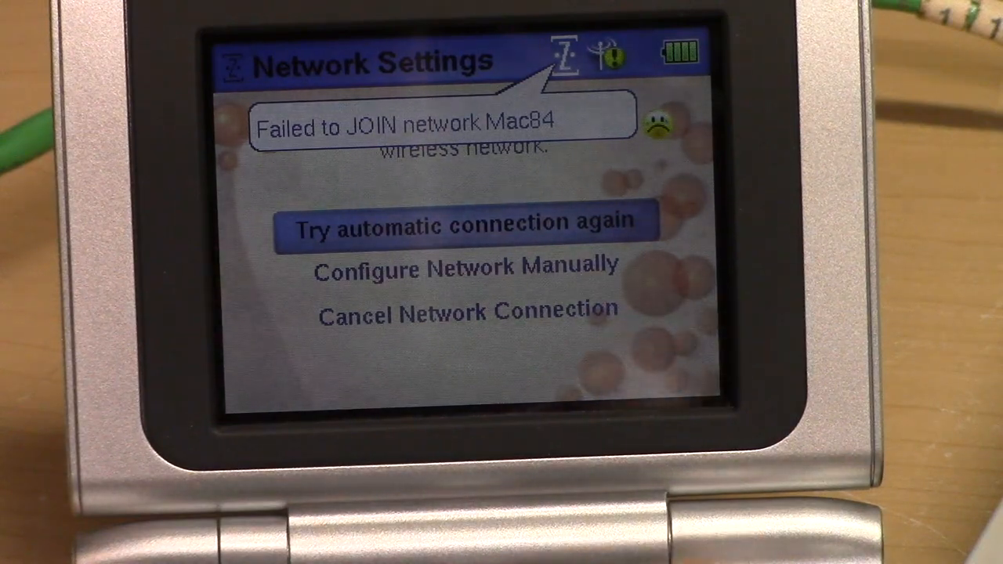
Highlight 'Configure Network Manually' instead of retrying the automatic connection to Mac84.
key("Down")
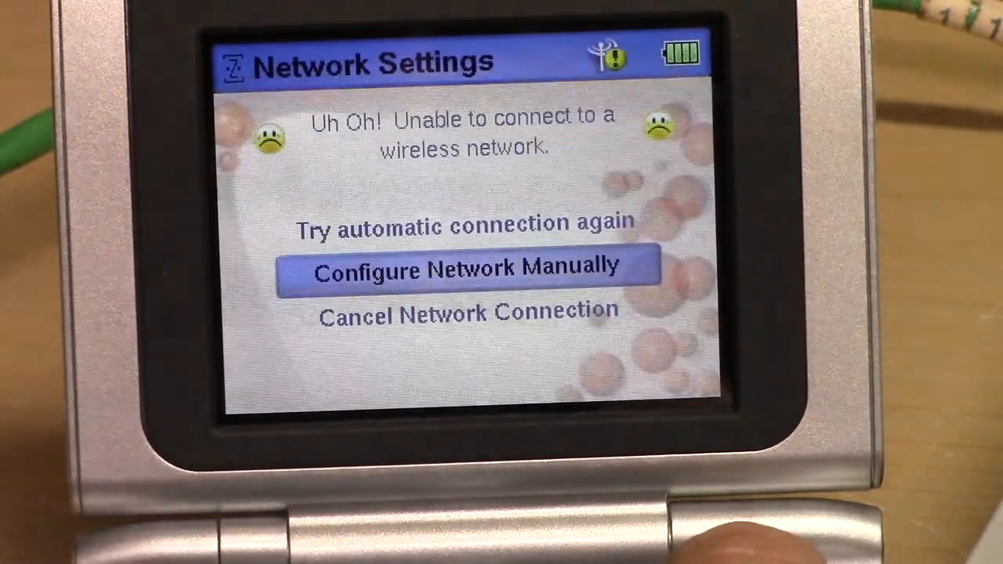